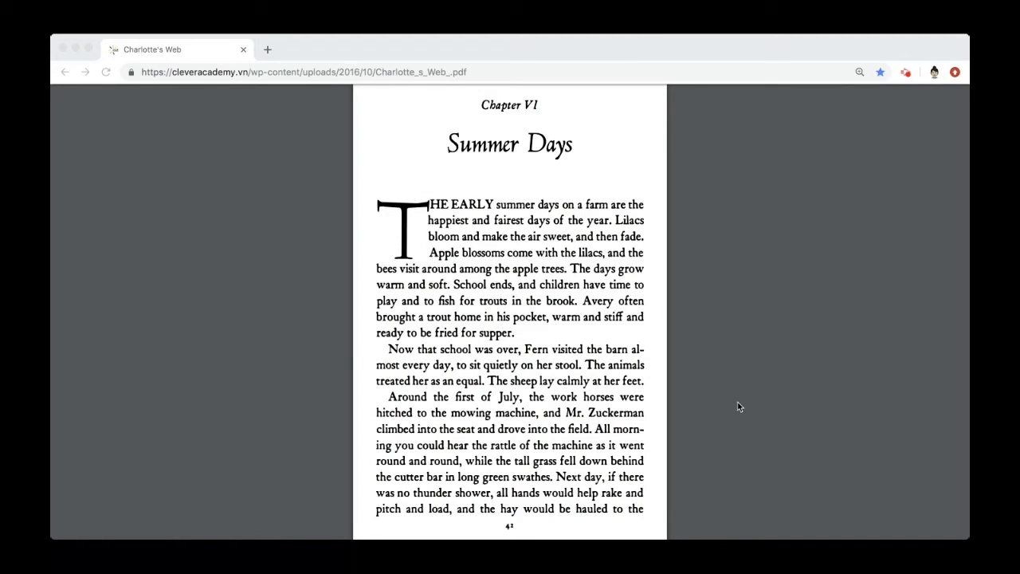
scroll("down", 3)
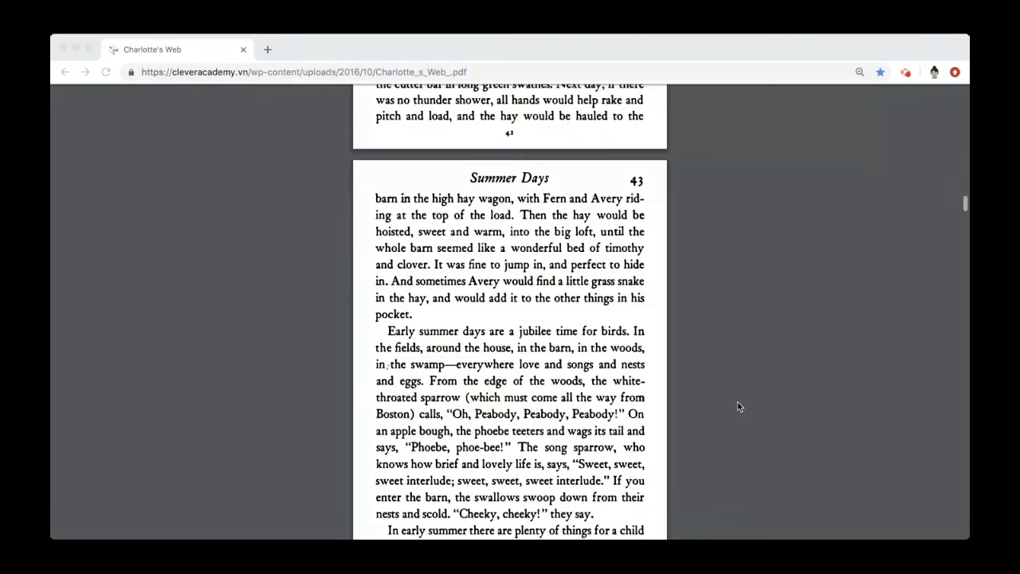
scroll("down", 3)
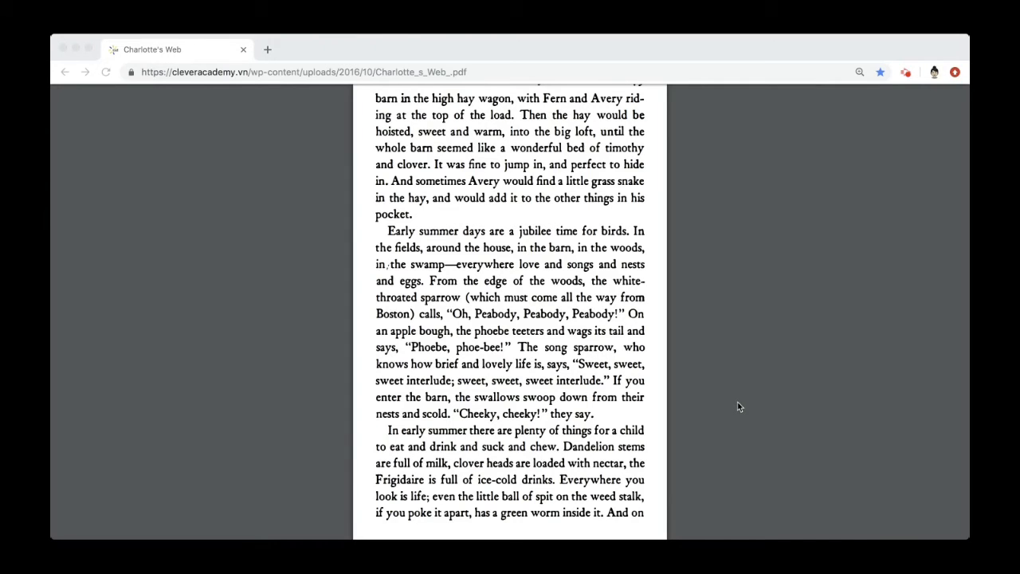
scroll("down", 3)
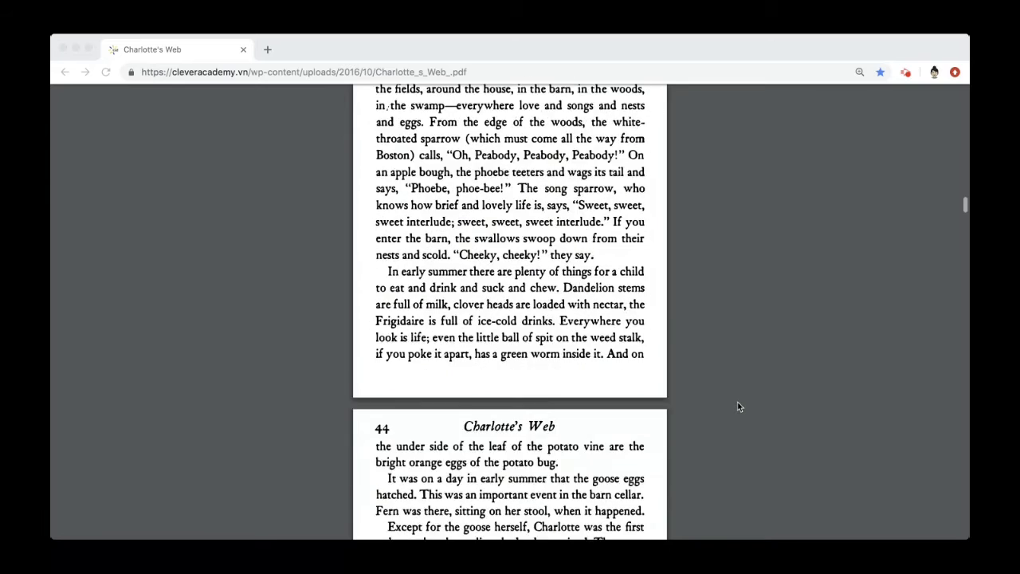
scroll("down", 3)
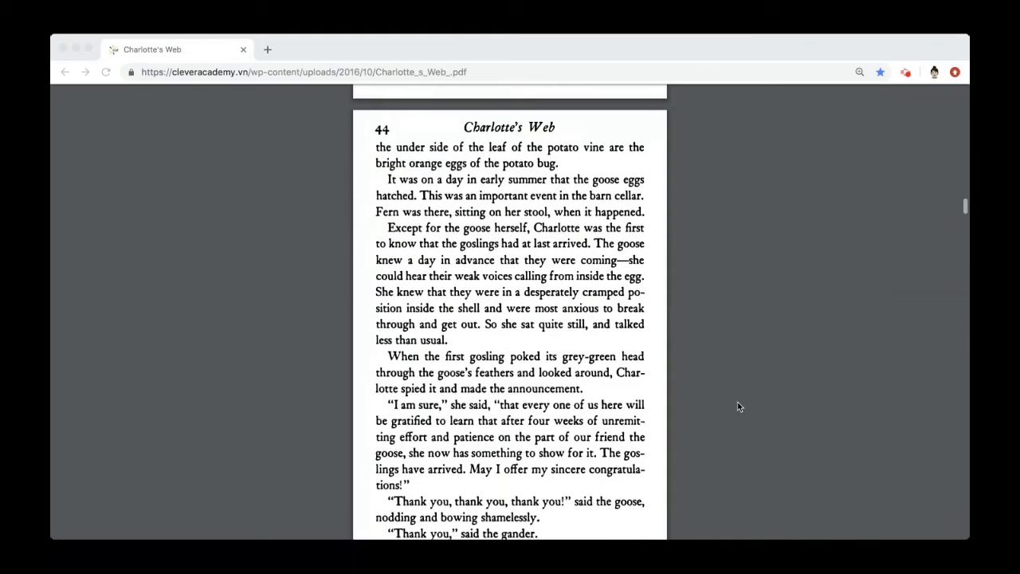
scroll("down", 3)
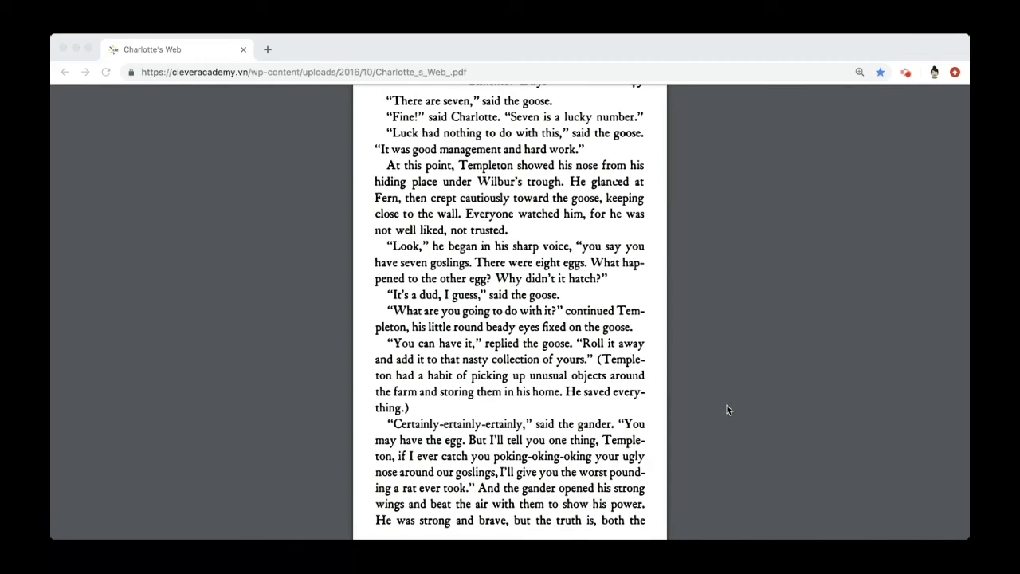
scroll("down", 3)
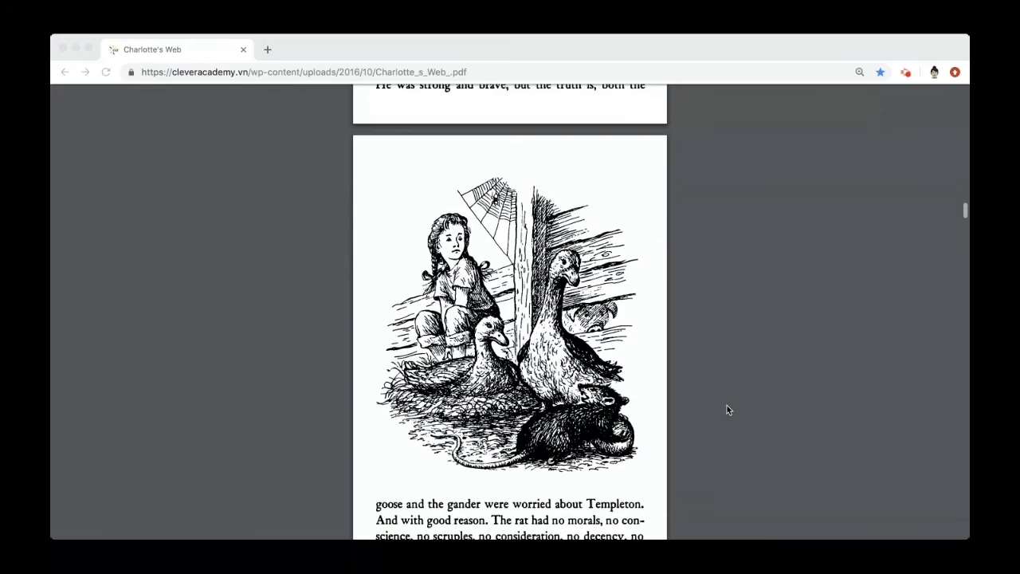
scroll("down", 3)
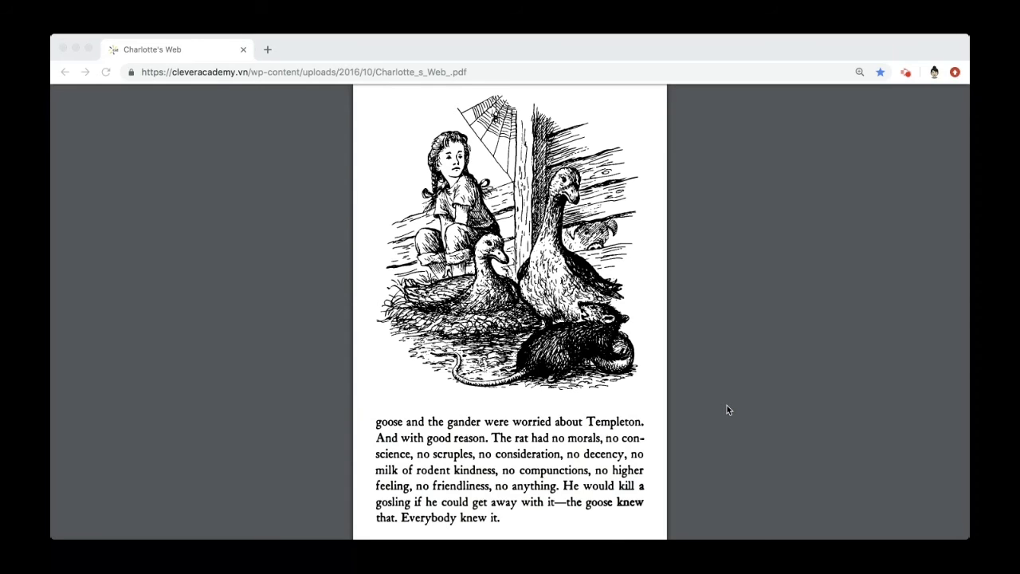
scroll("down", 3)
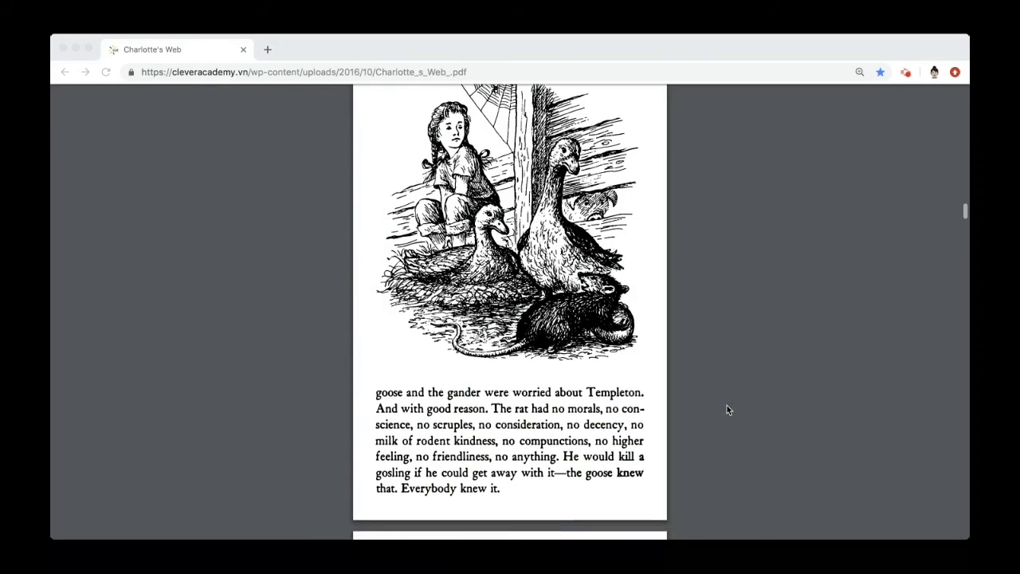
scroll("down", 3)
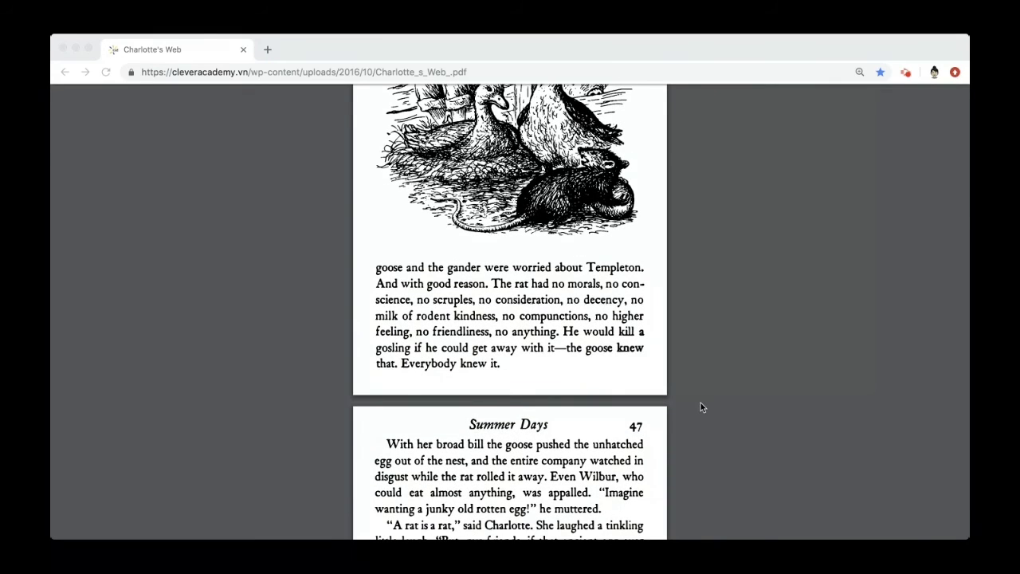
scroll("down", 3)
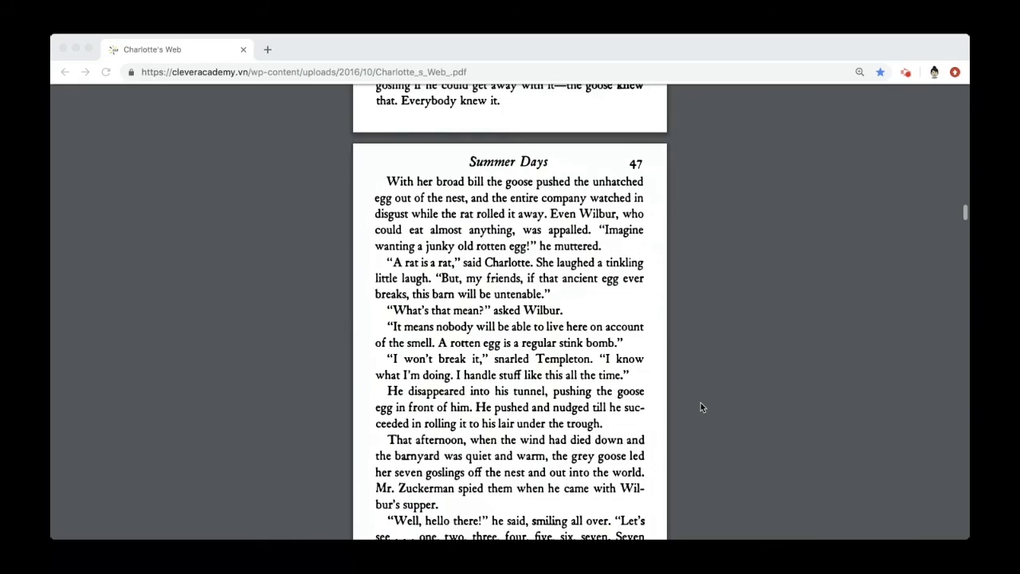
scroll("down", 3)
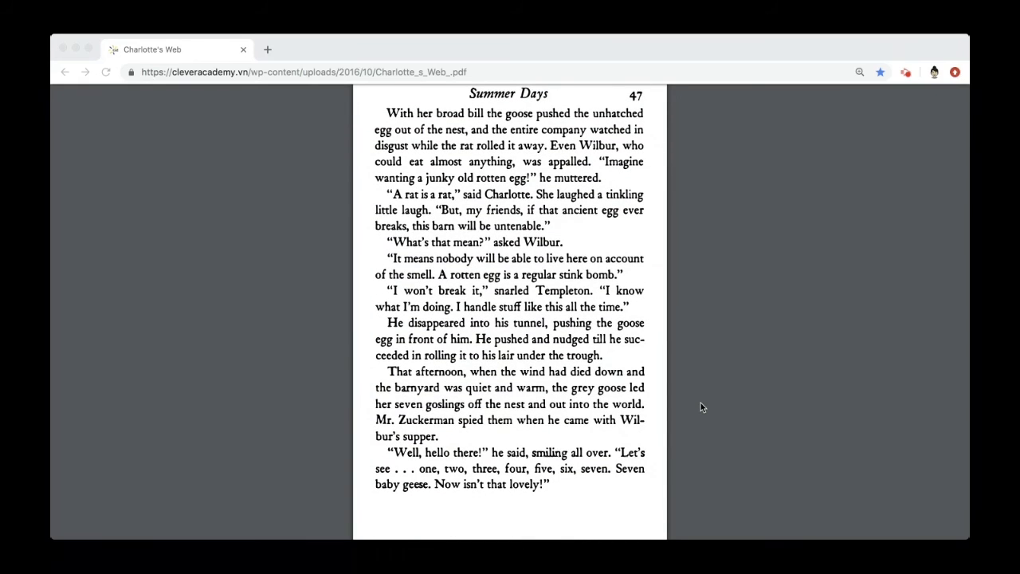